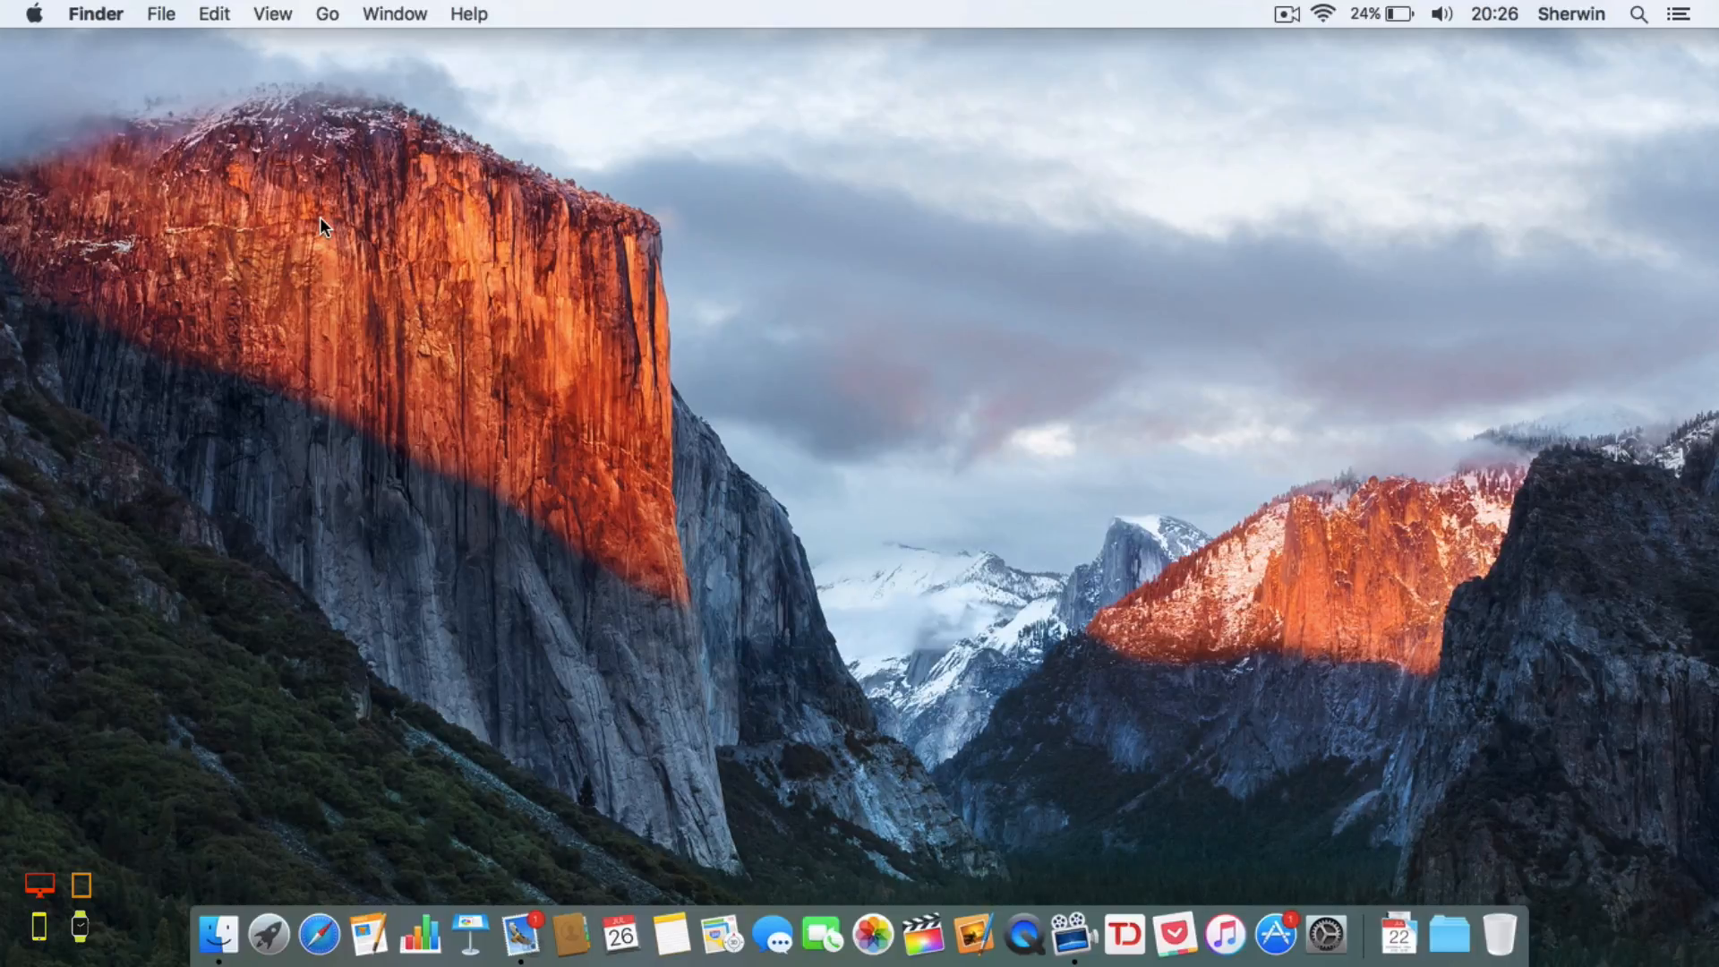
{"action": "mouse_move", "coordinate": [262, 202]}
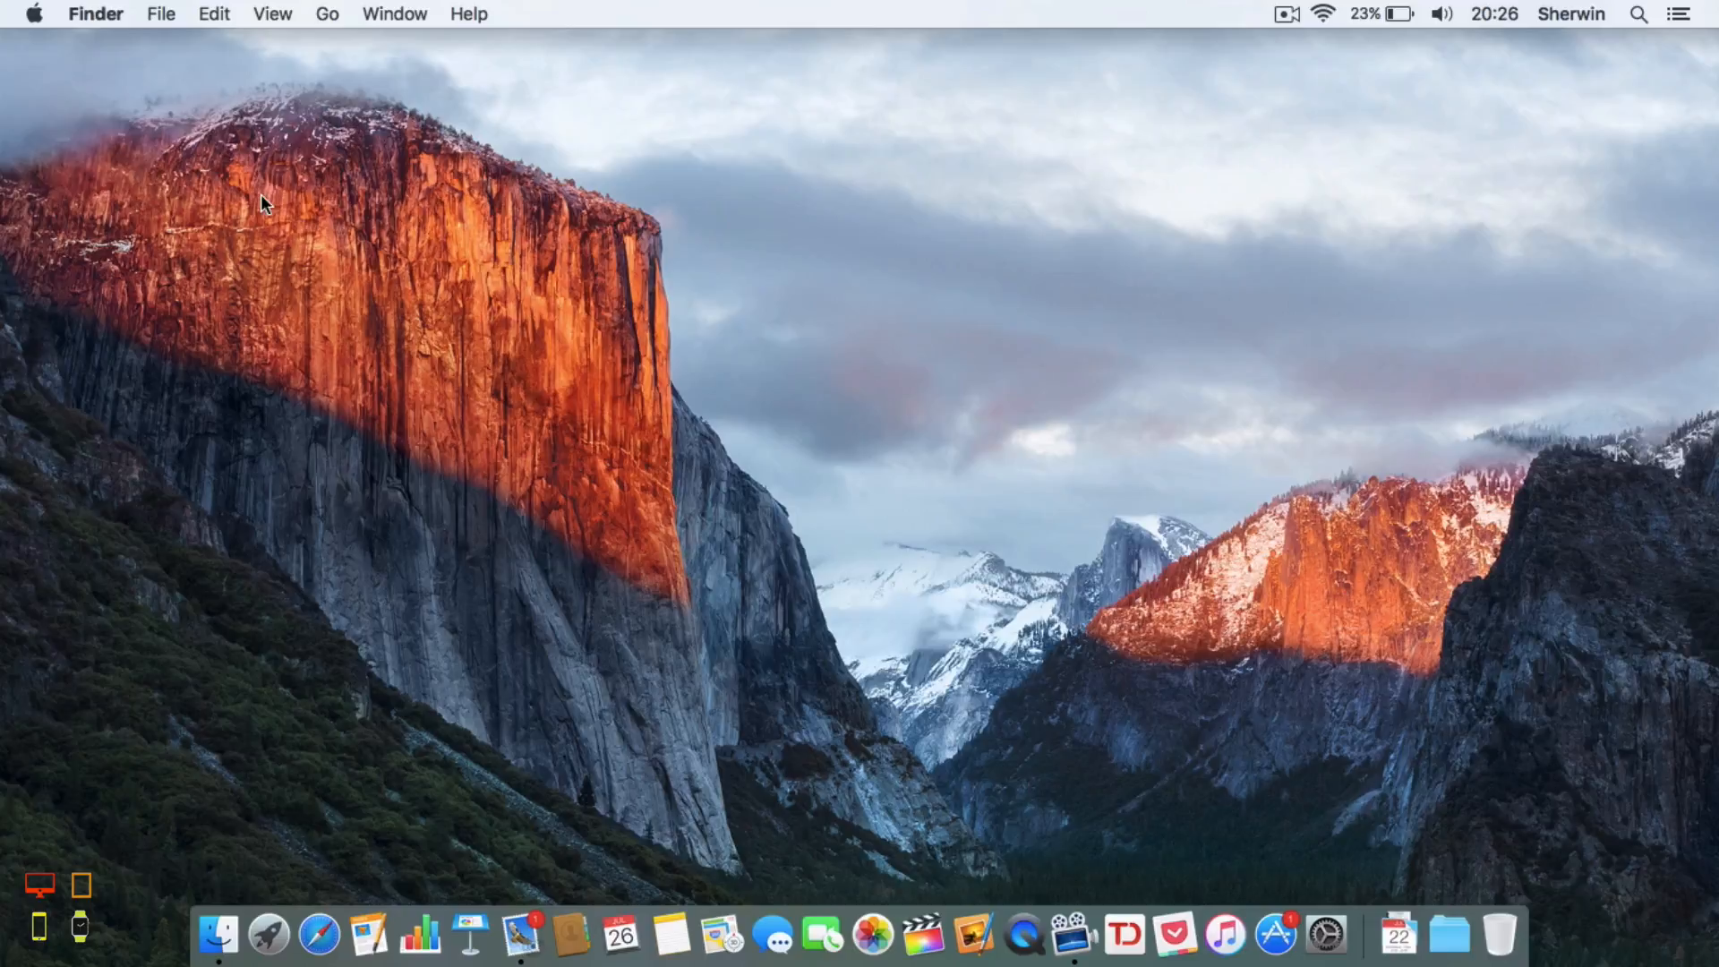
{"action": "mouse_move", "coordinate": [1398, 14]}
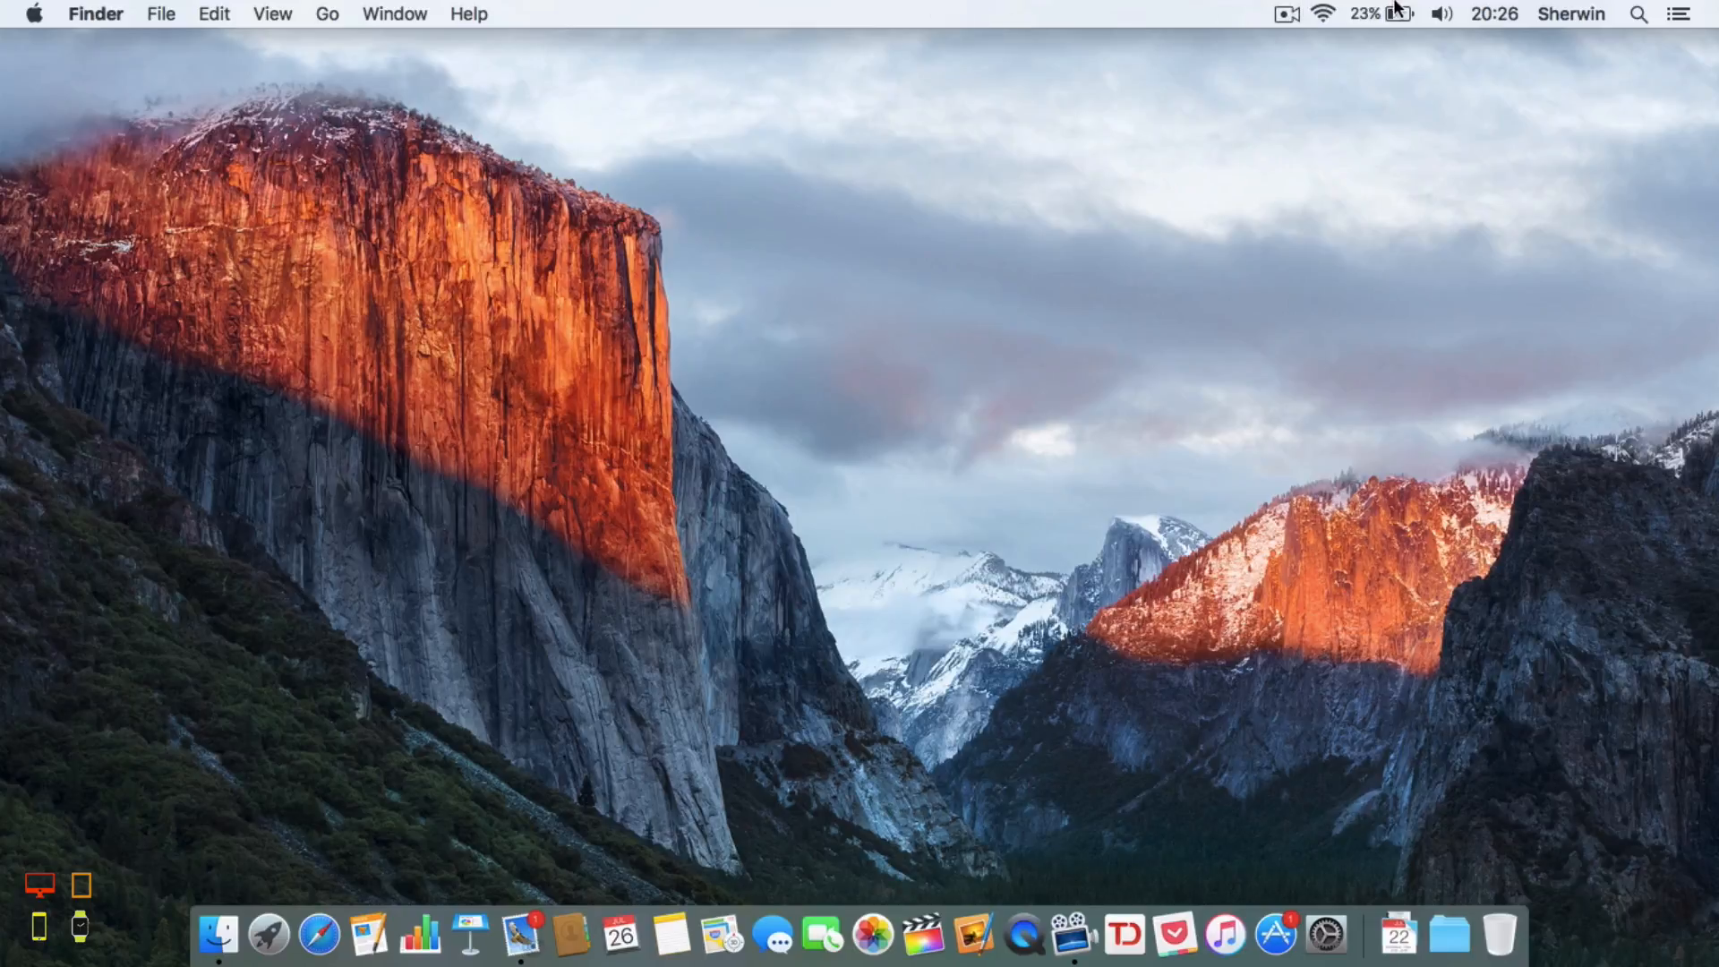
{"action": "mouse_move", "coordinate": [1314, 33]}
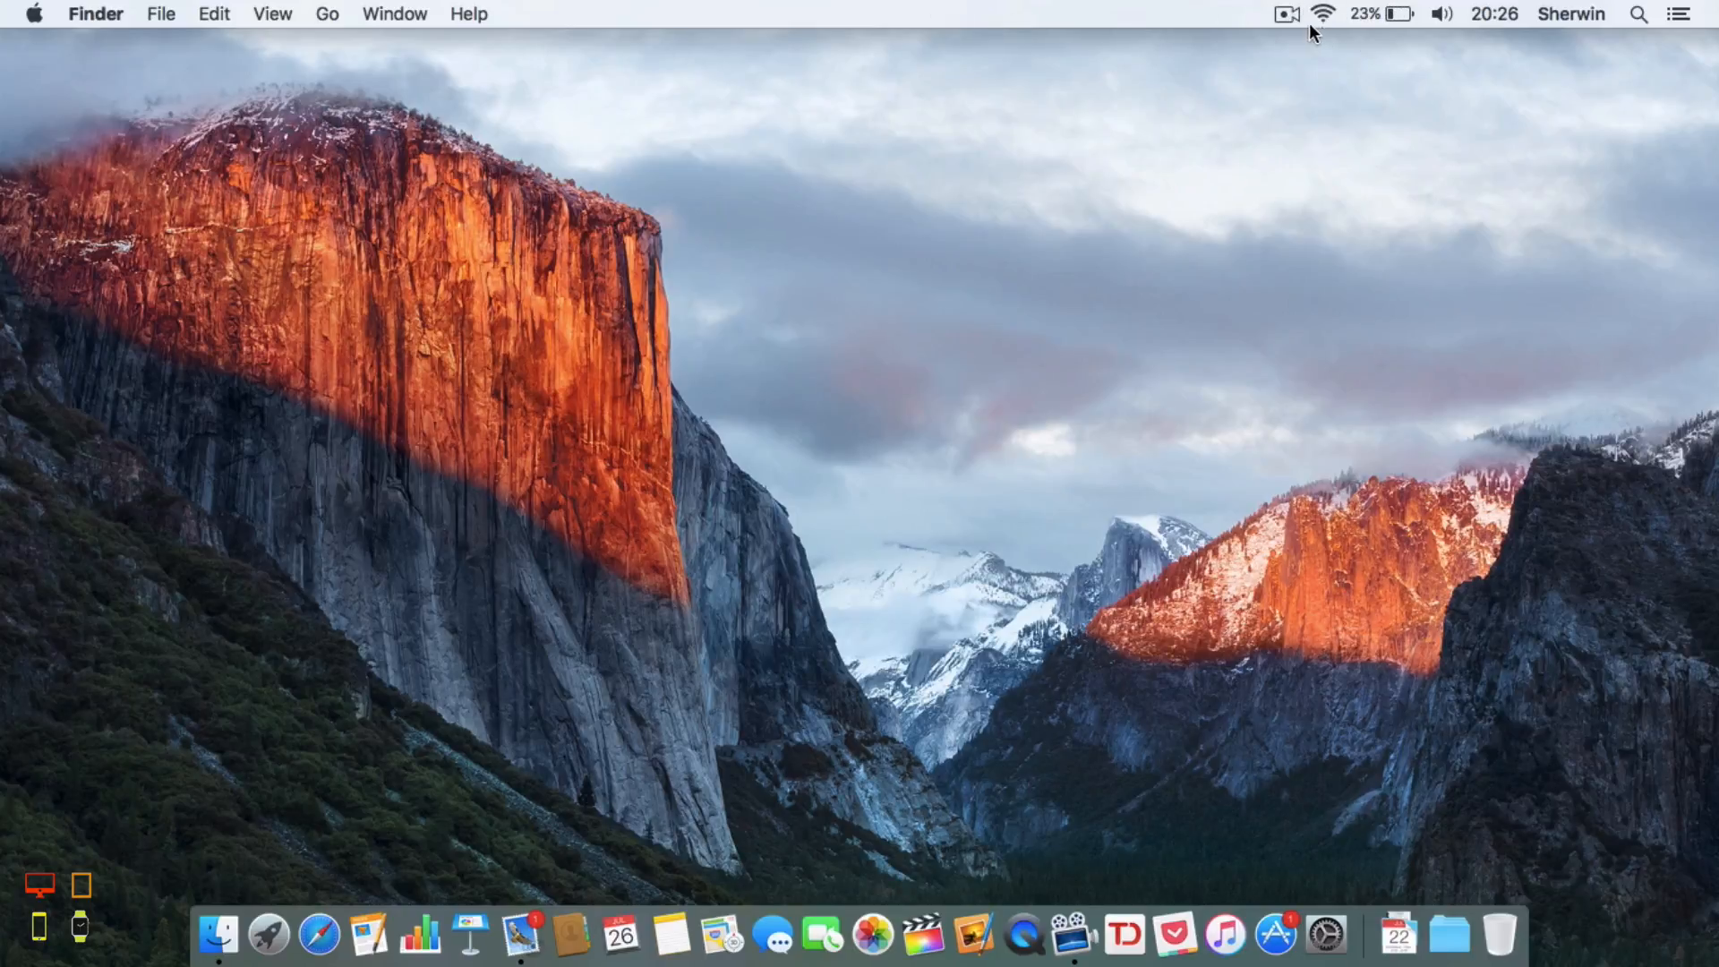
- Reveal the Option-click Wi-Fi menu showing network details and the Disconnect option for BTHub5-86Z8 1
{"action": "left_click", "coordinate": [1322, 15]}
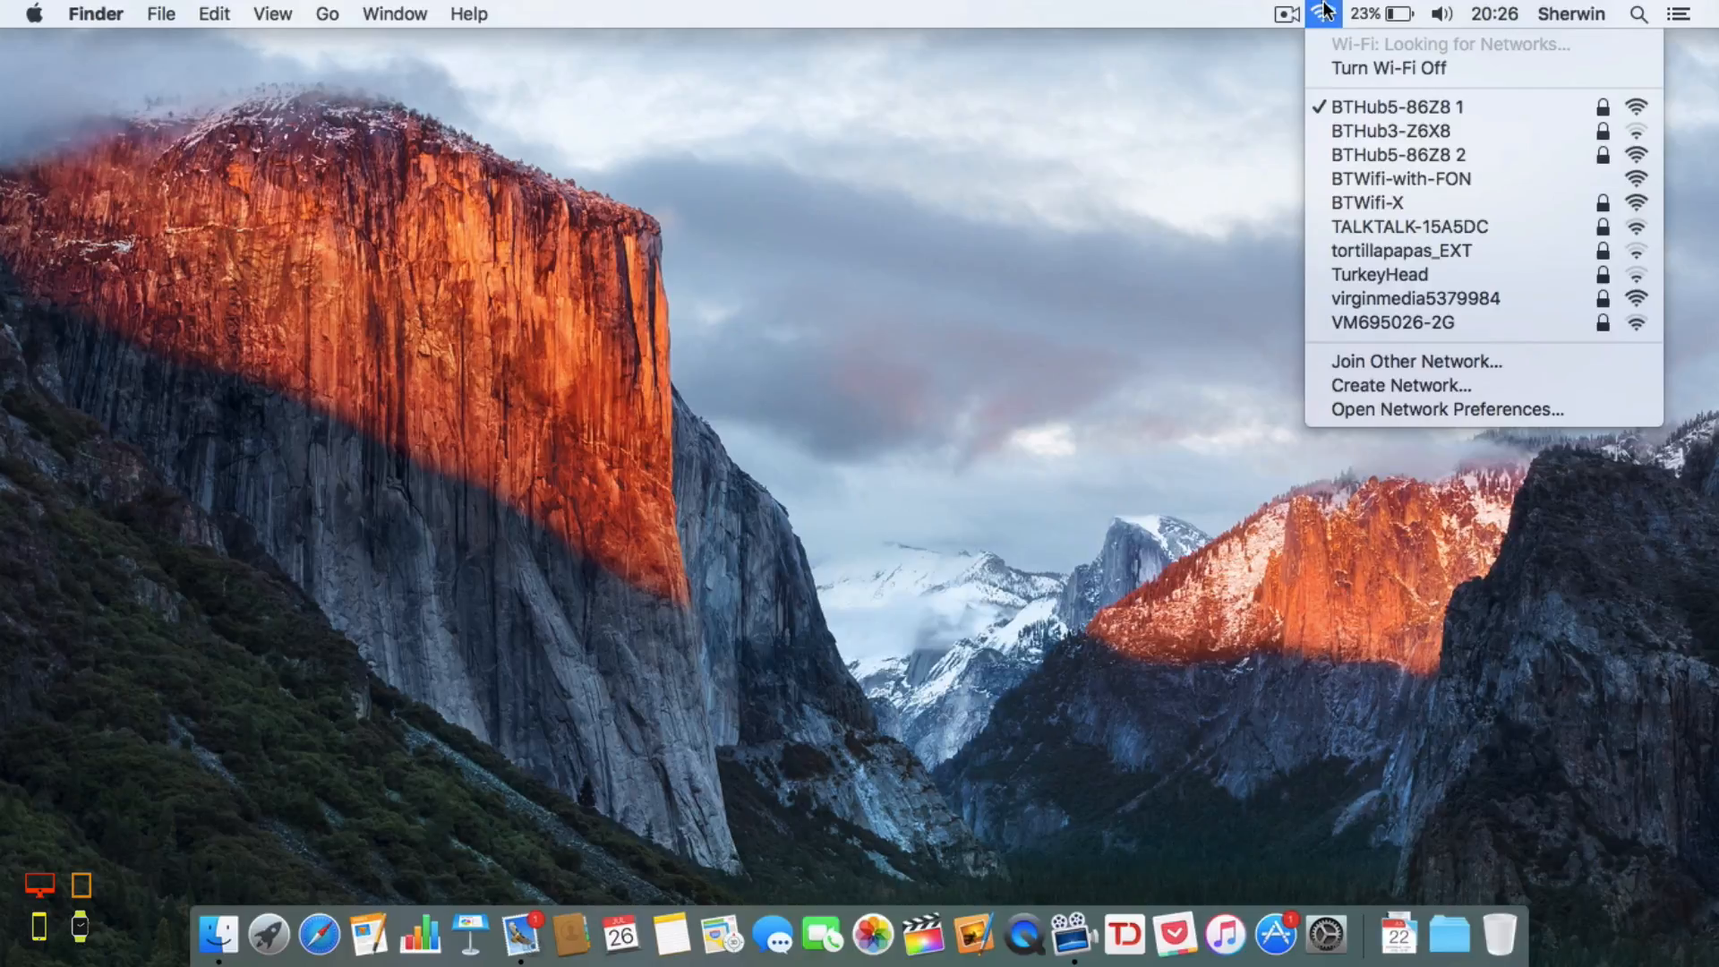
{"action": "mouse_move", "coordinate": [1288, 467]}
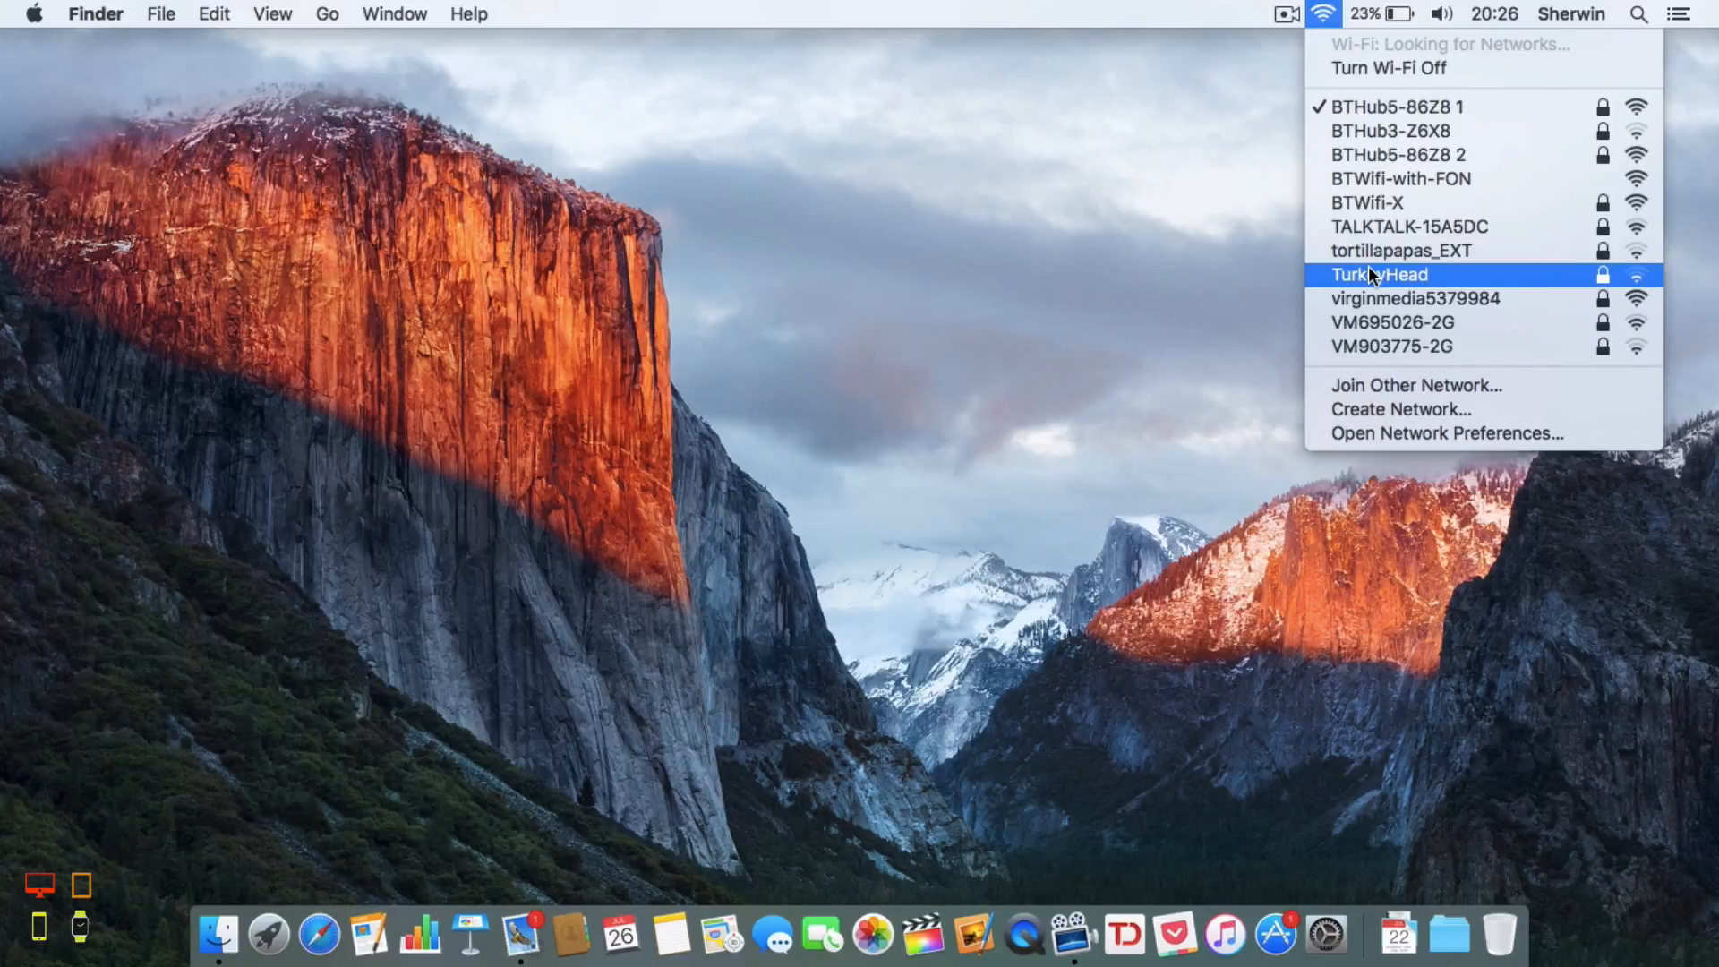
{"action": "mouse_move", "coordinate": [1372, 202]}
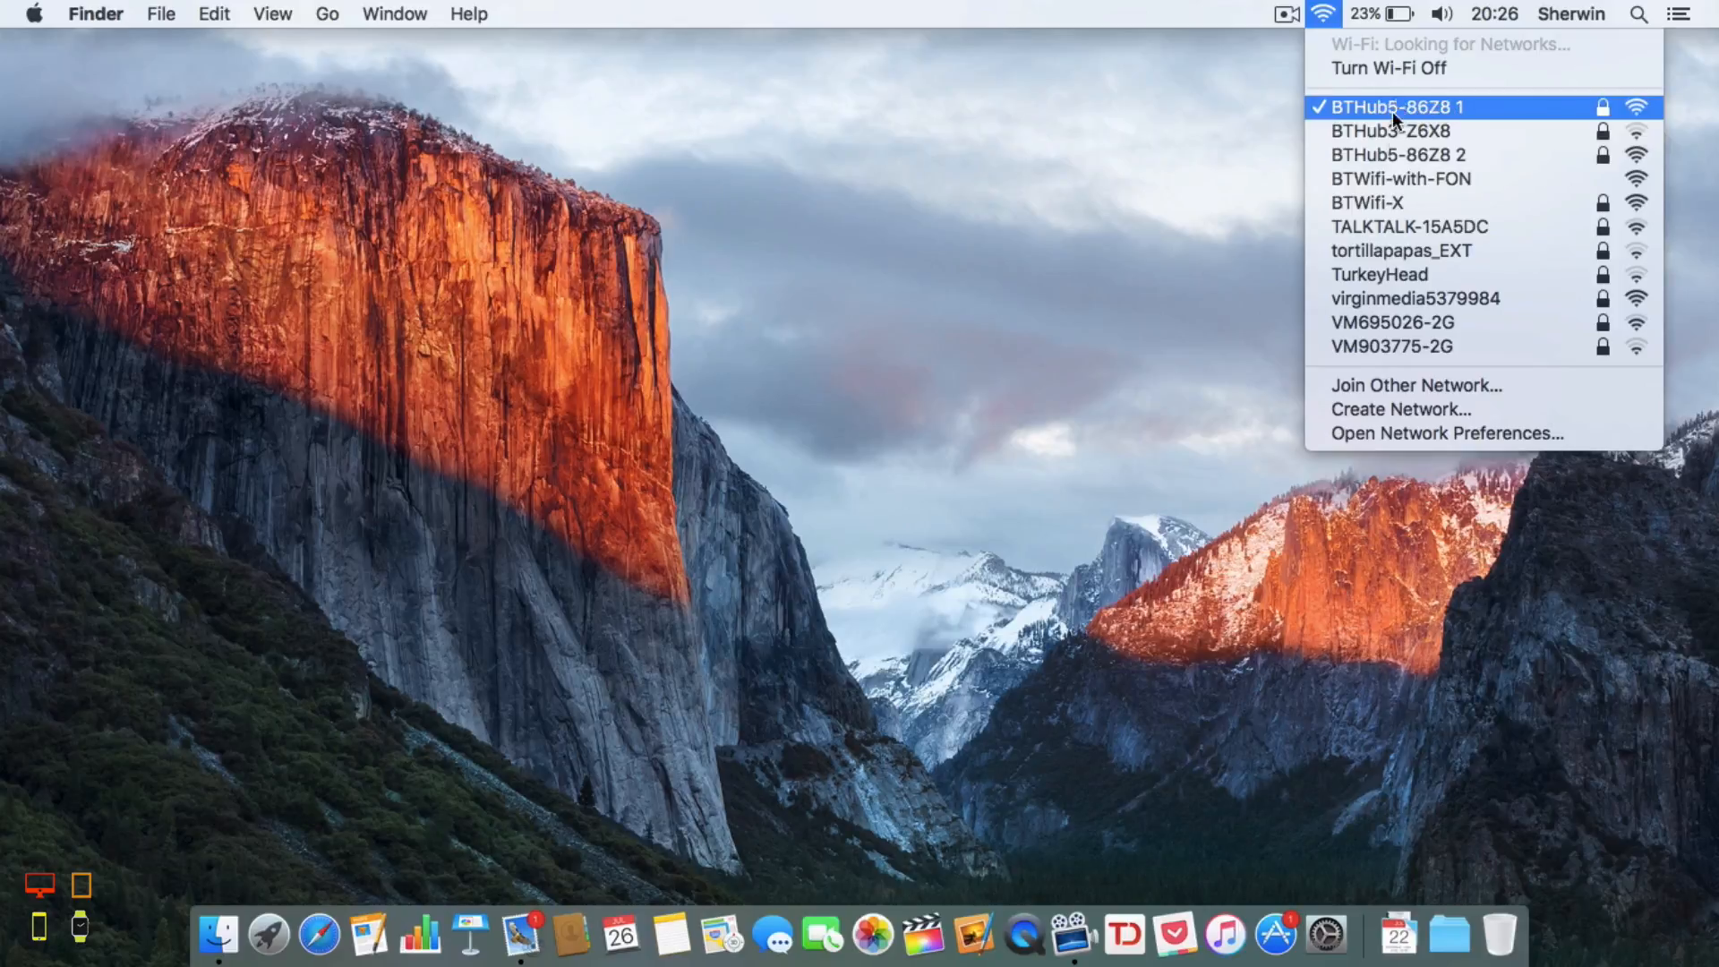
{"action": "mouse_move", "coordinate": [1388, 161]}
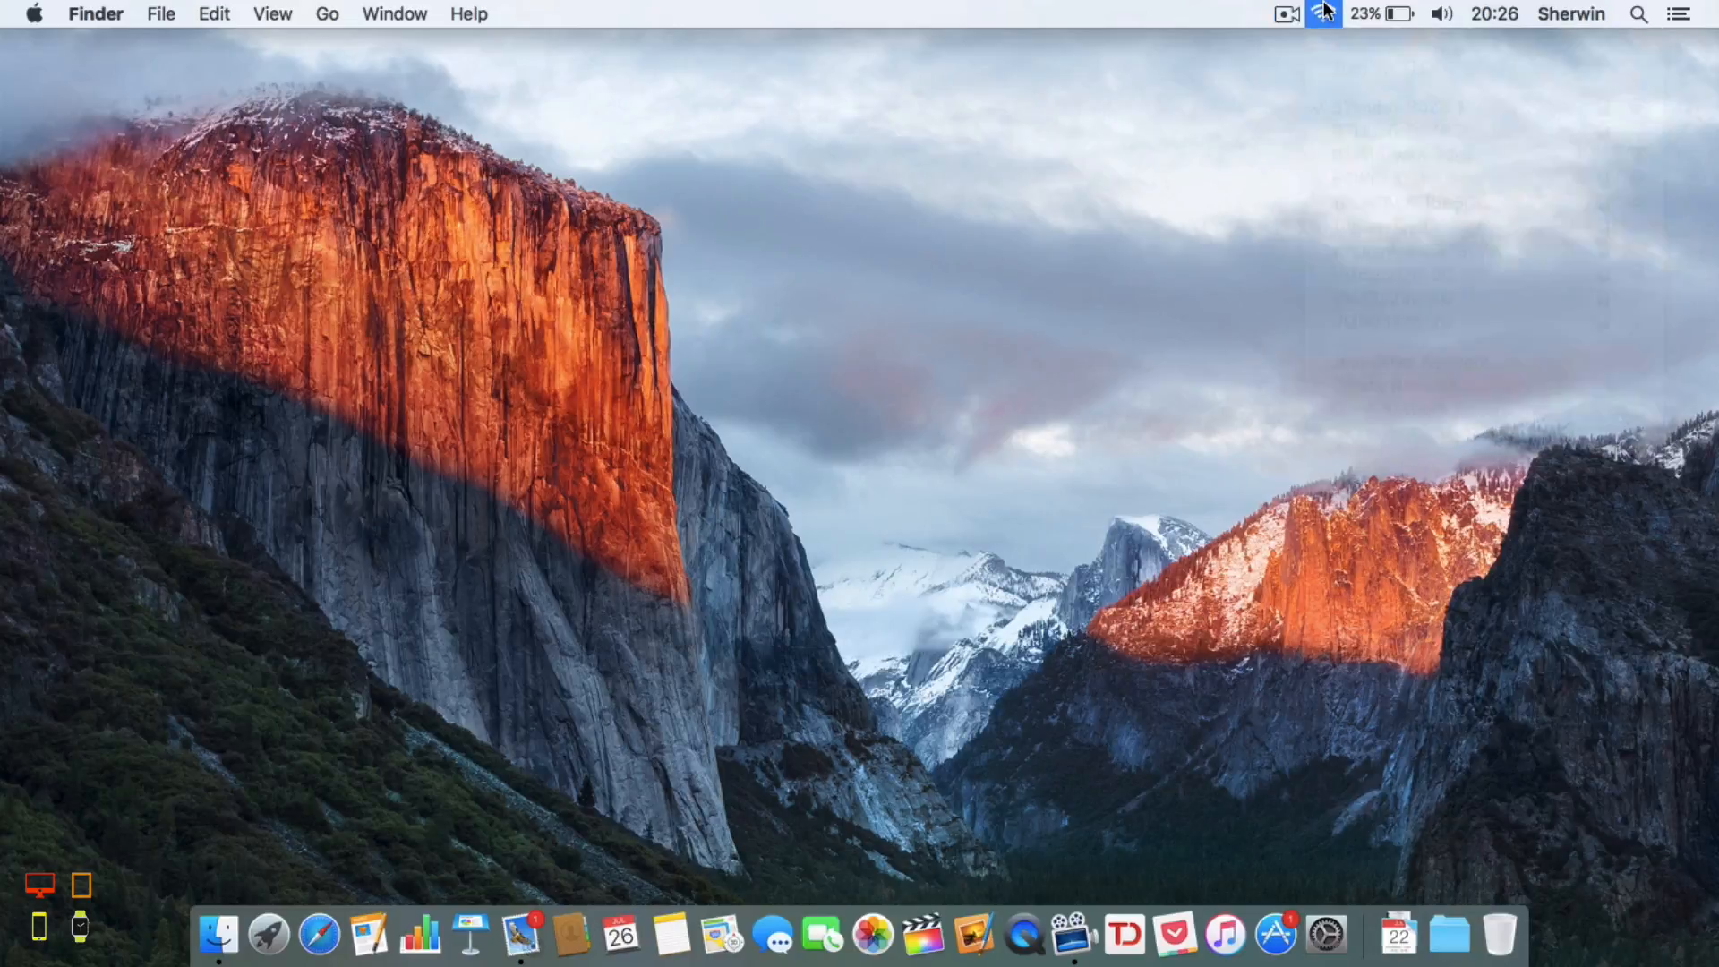
{"action": "left_click", "coordinate": [1318, 14]}
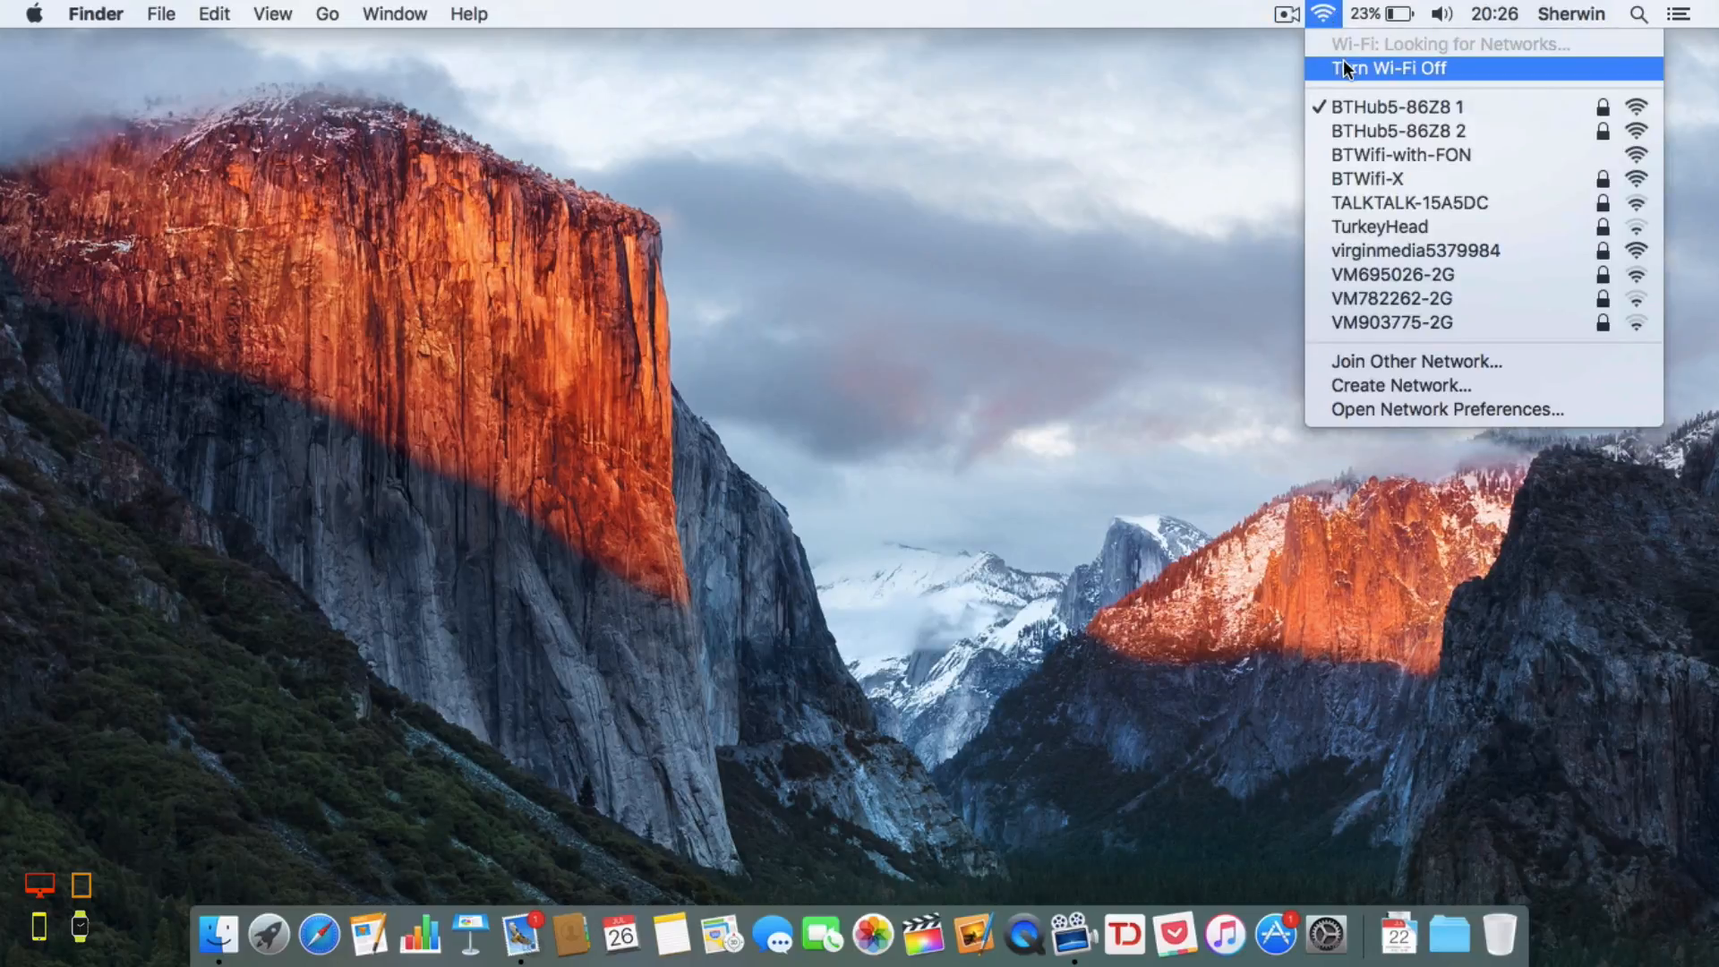
{"action": "mouse_move", "coordinate": [1200, 172]}
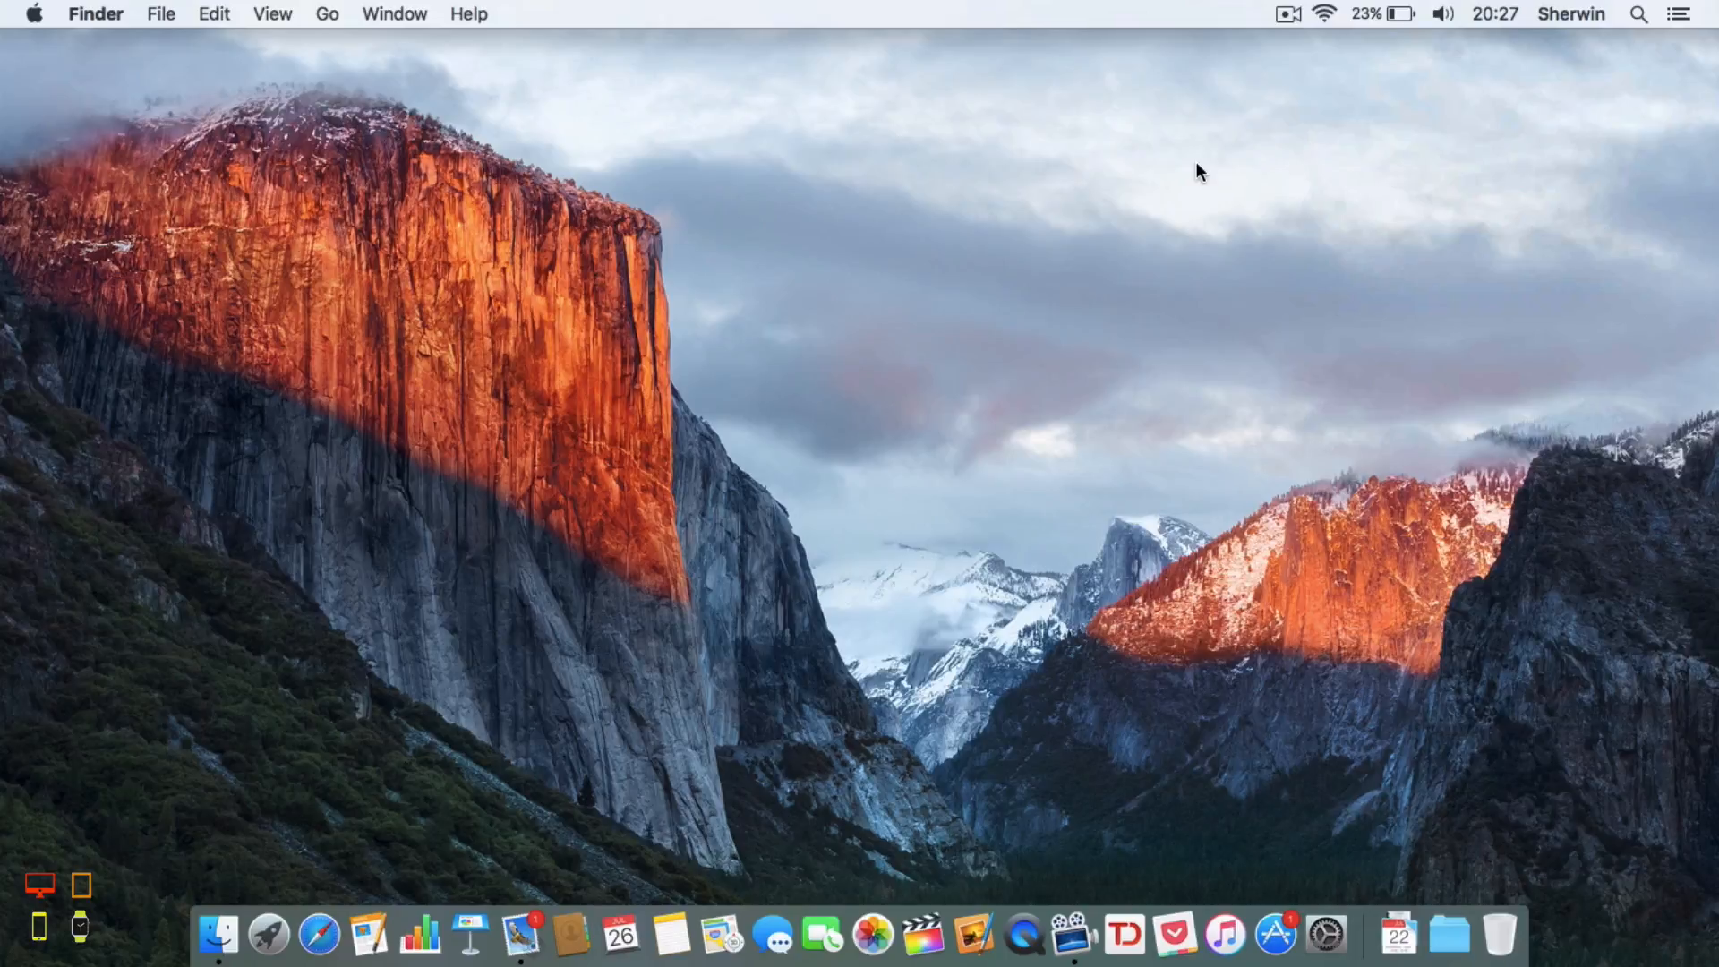
{"action": "left_click", "coordinate": [1322, 16]}
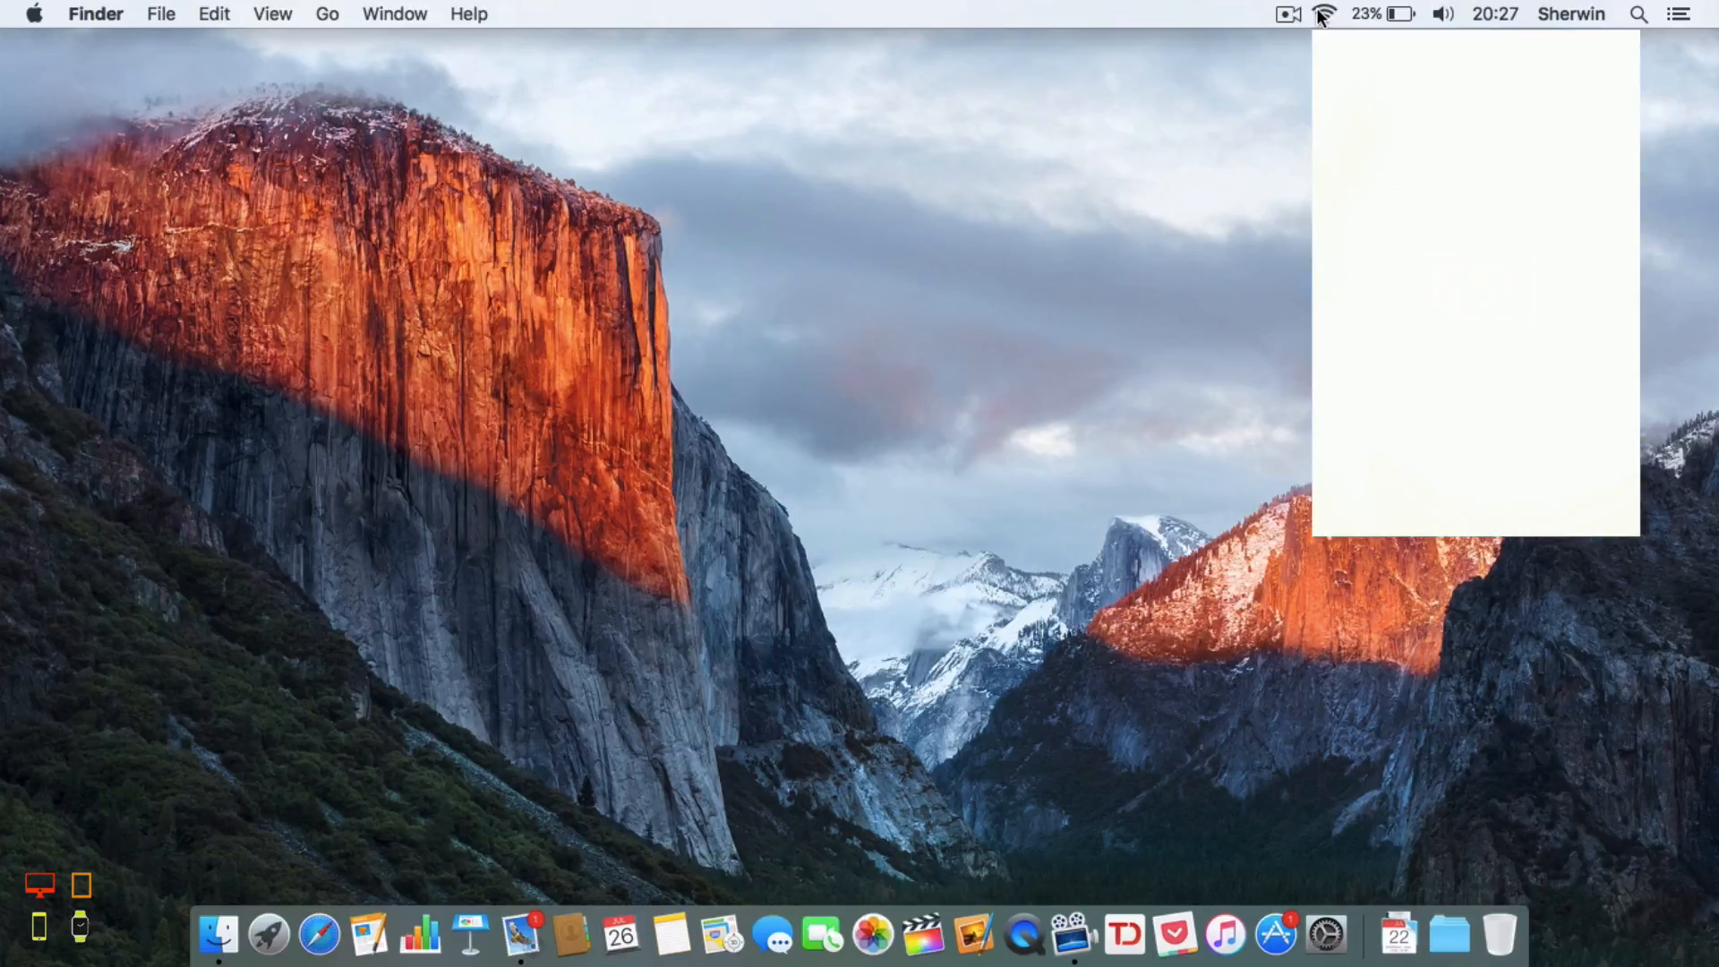
{"action": "left_click", "coordinate": [1325, 14]}
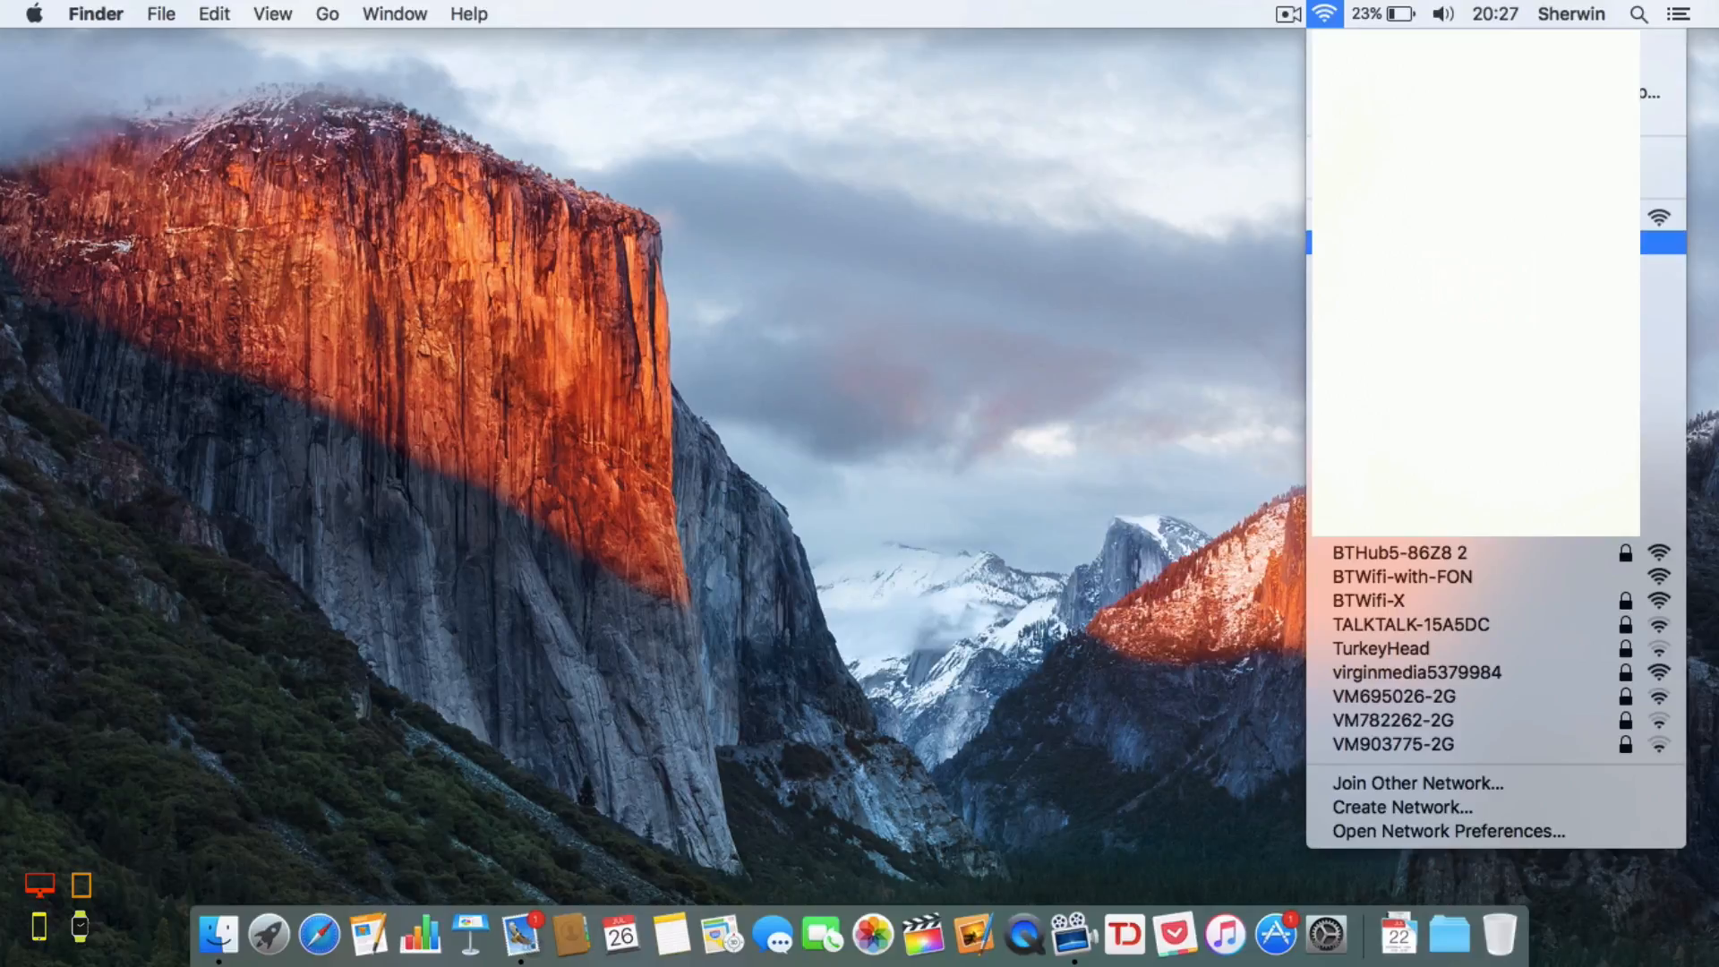
- Disconnect from BTHub5-86Z8 1 and confirm Wi-Fi remains On with no network checked
{"action": "left_click", "coordinate": [1365, 249]}
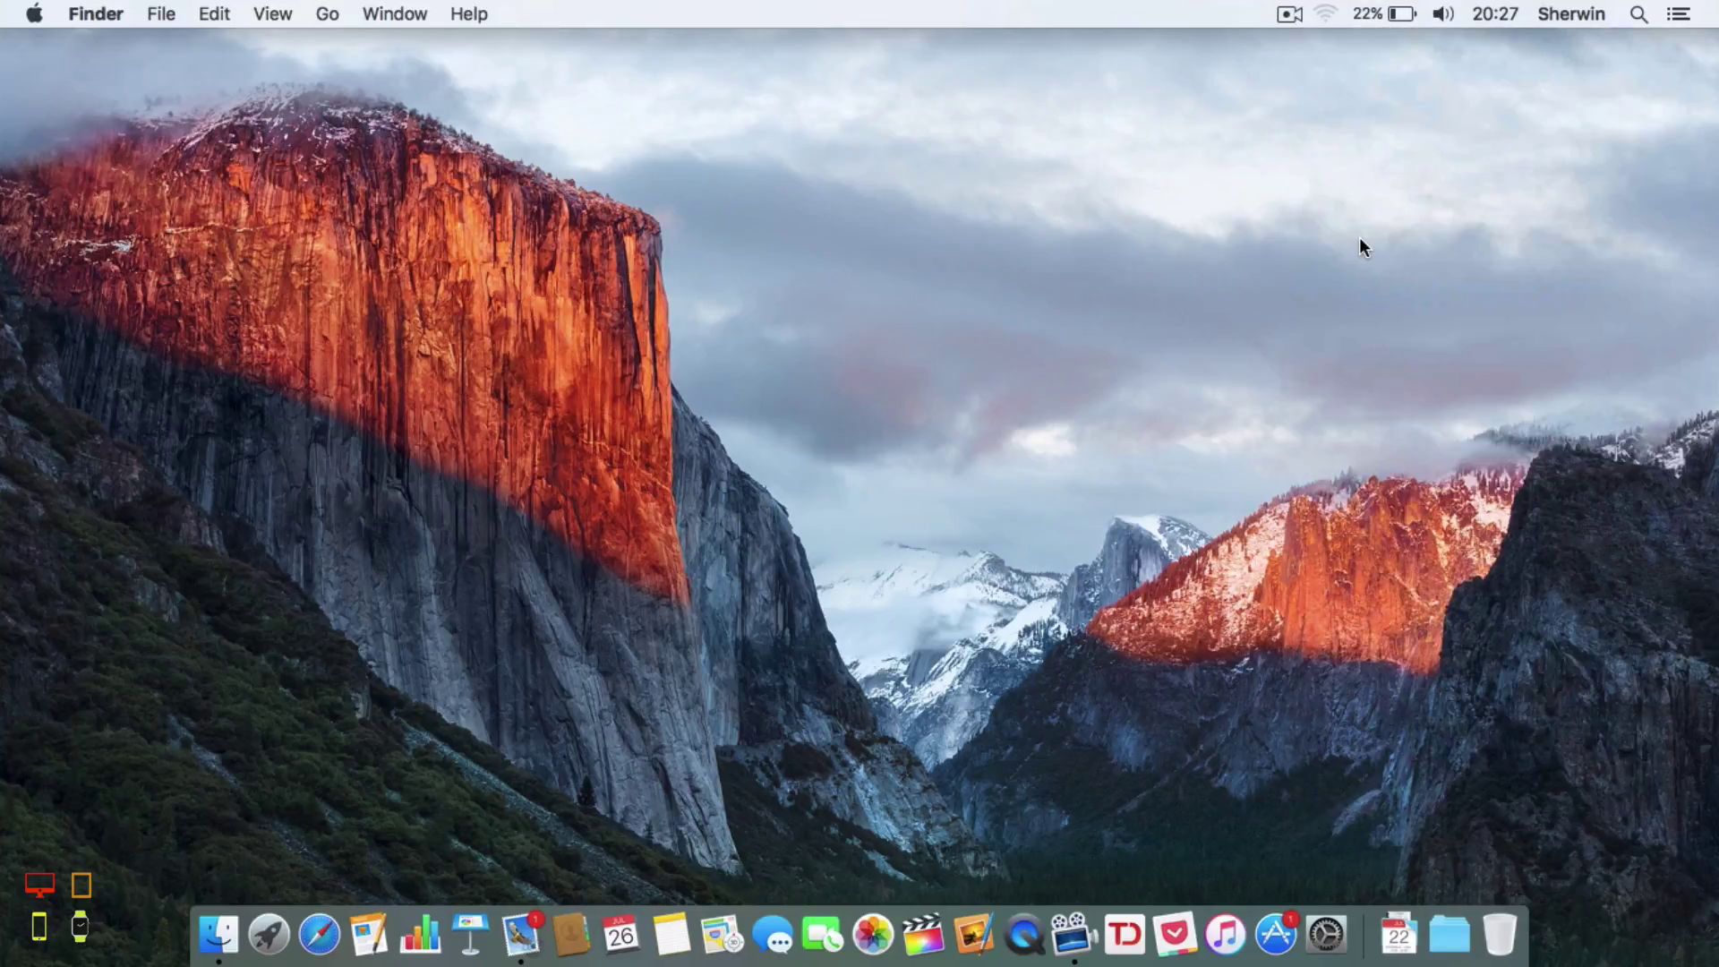
{"action": "left_click", "coordinate": [1317, 14]}
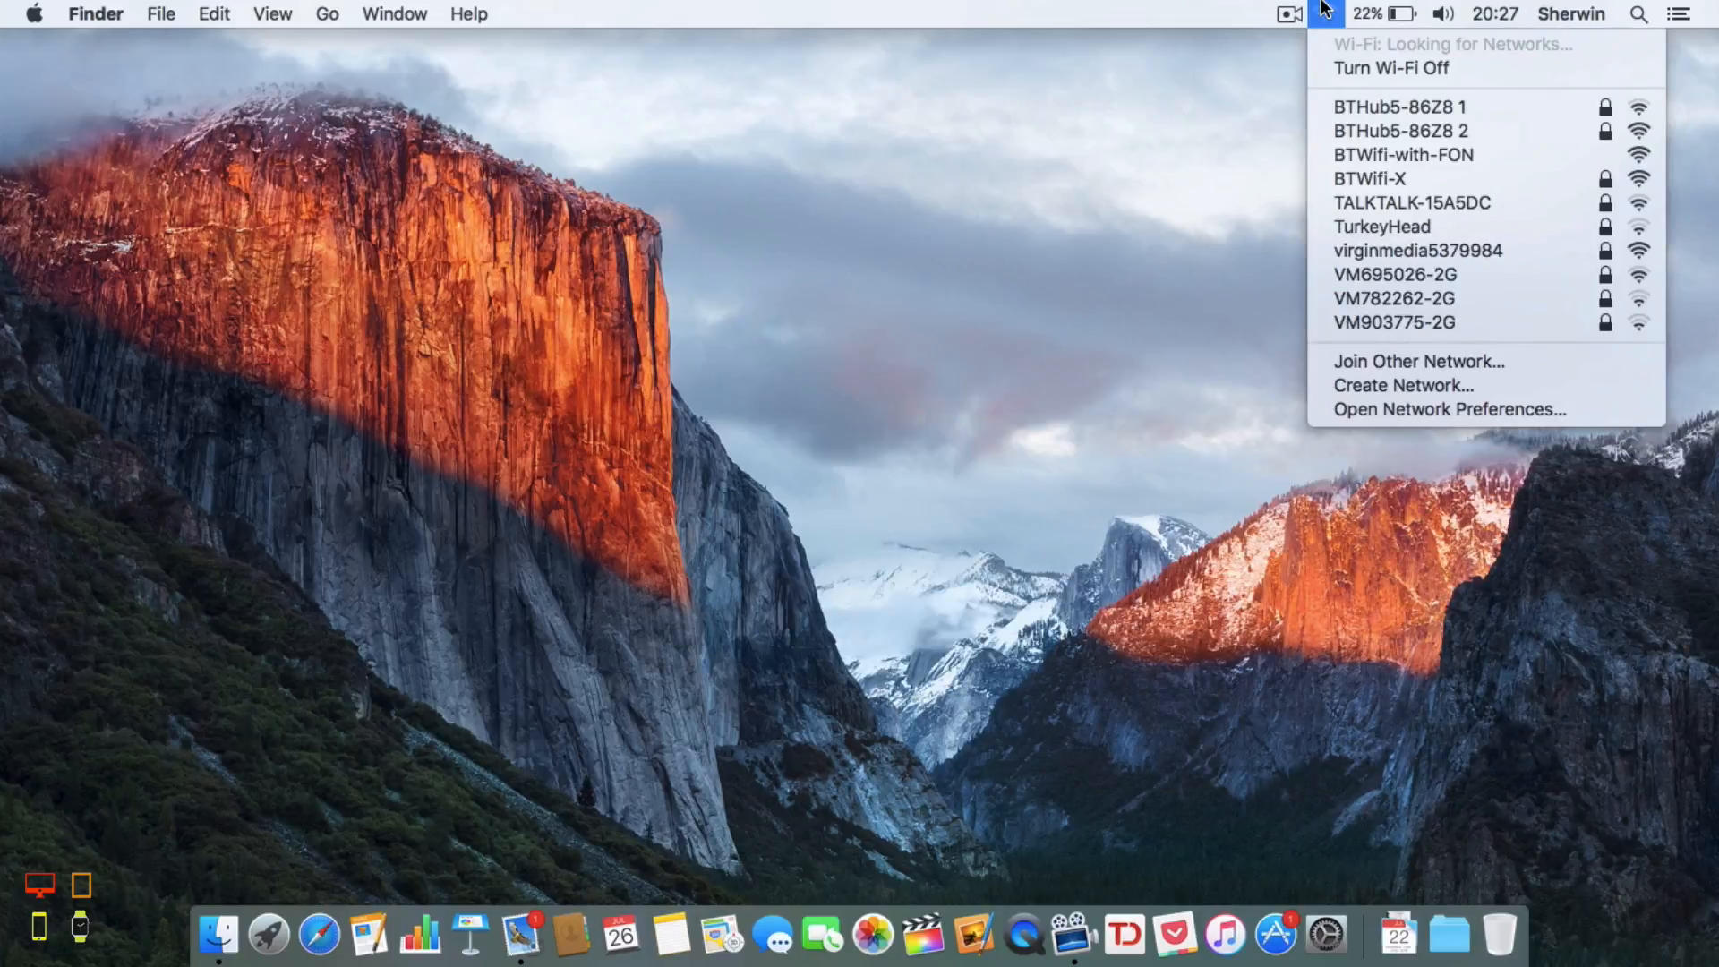
{"action": "mouse_move", "coordinate": [1352, 75]}
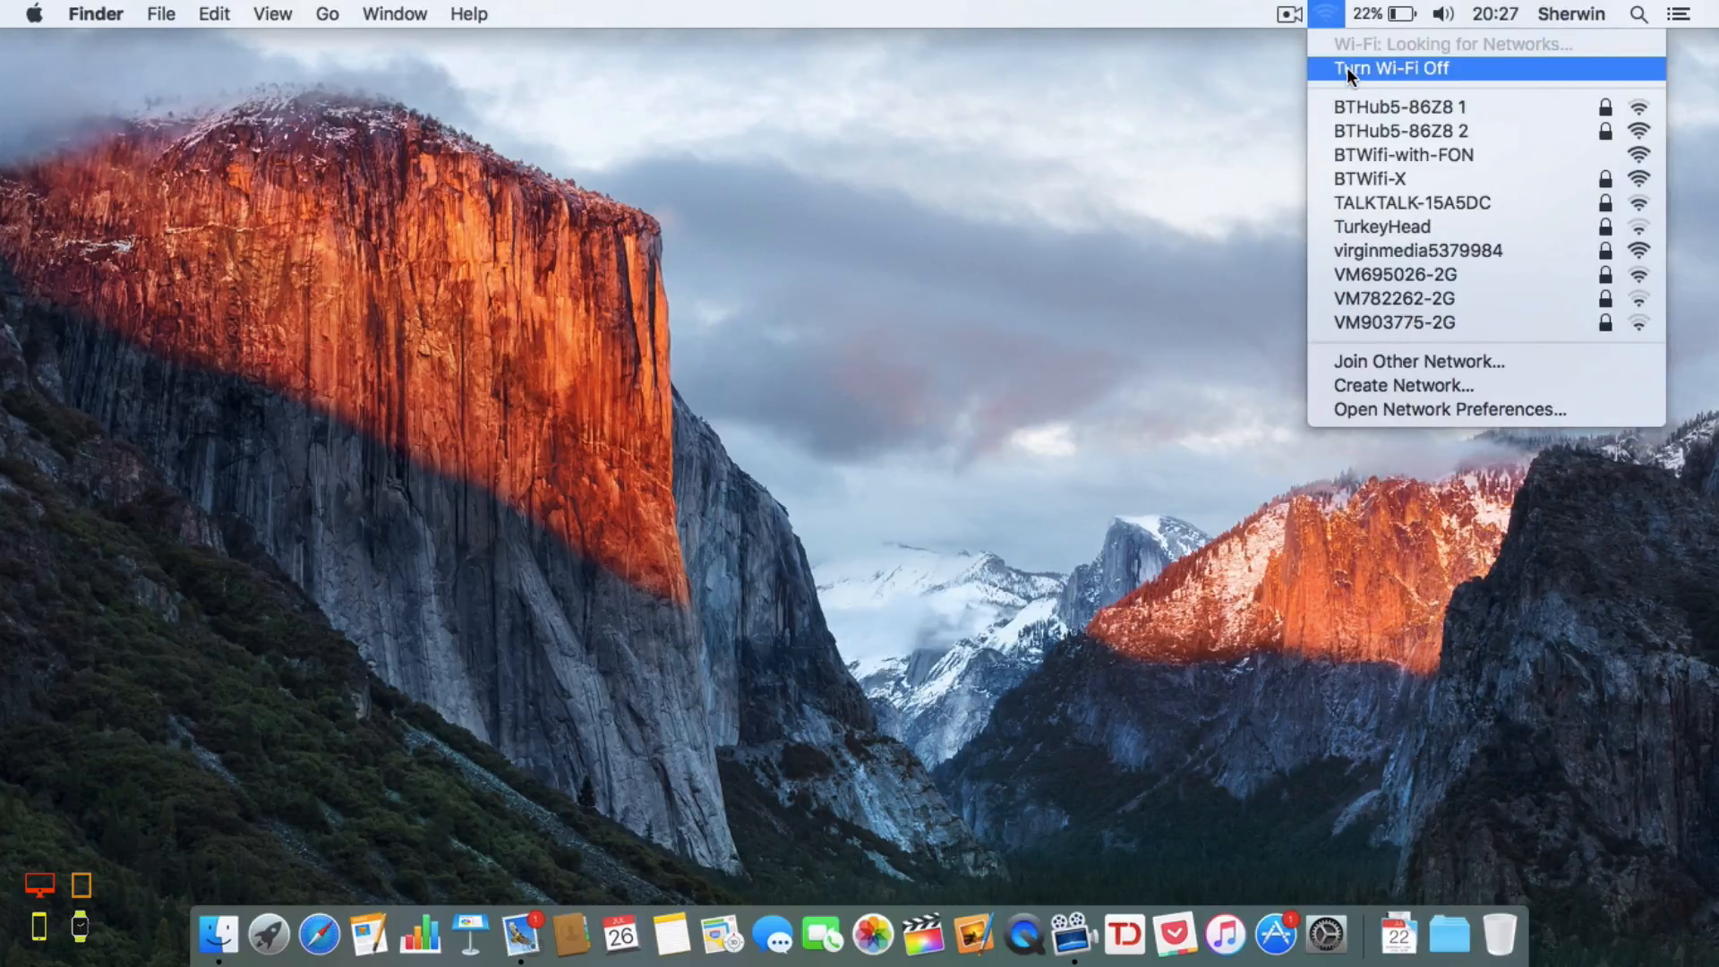
{"action": "mouse_move", "coordinate": [1355, 106]}
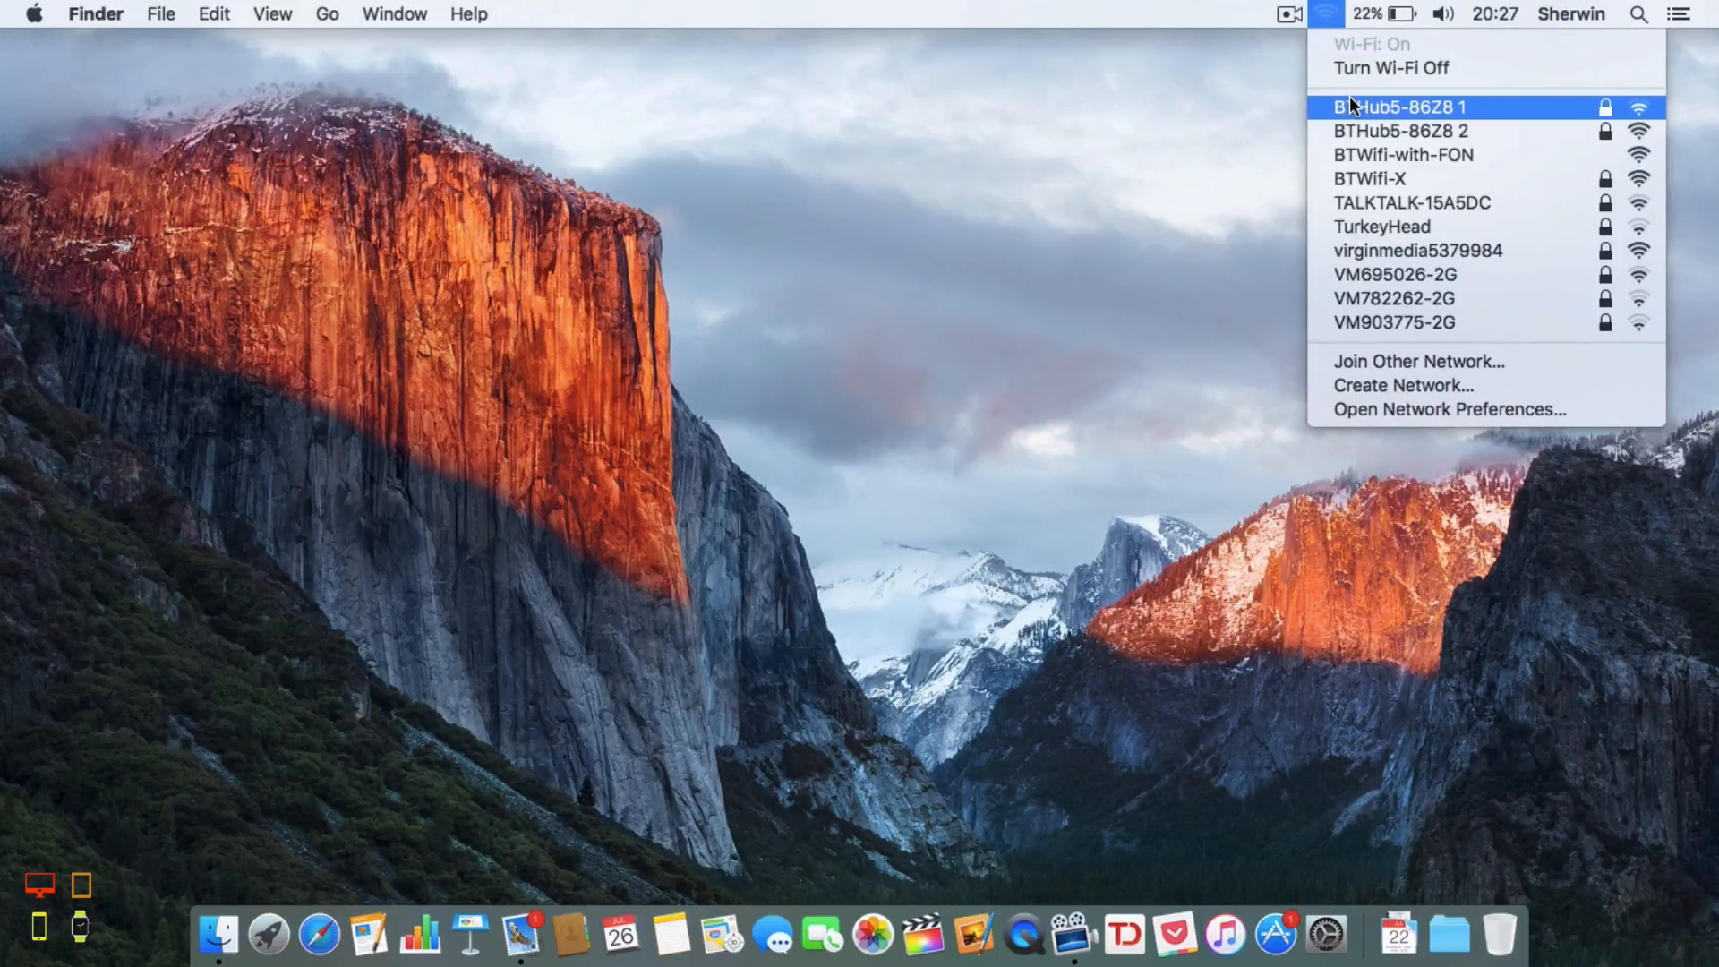